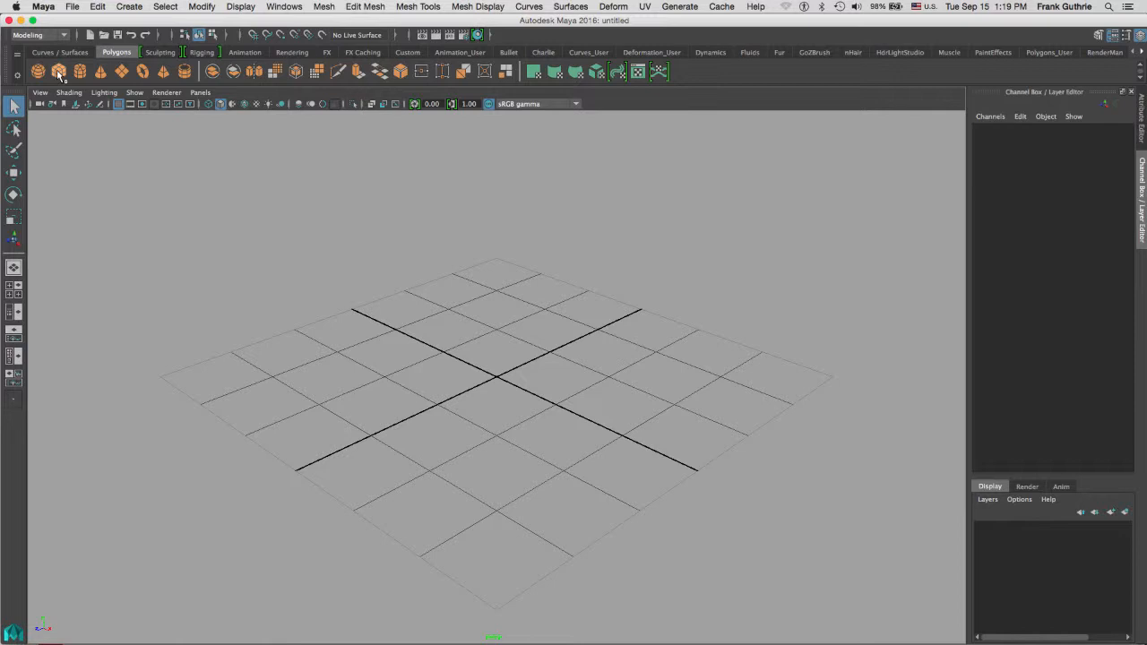
Create a polygon sphere from the shelf and frame it in the viewport.
click(57, 72)
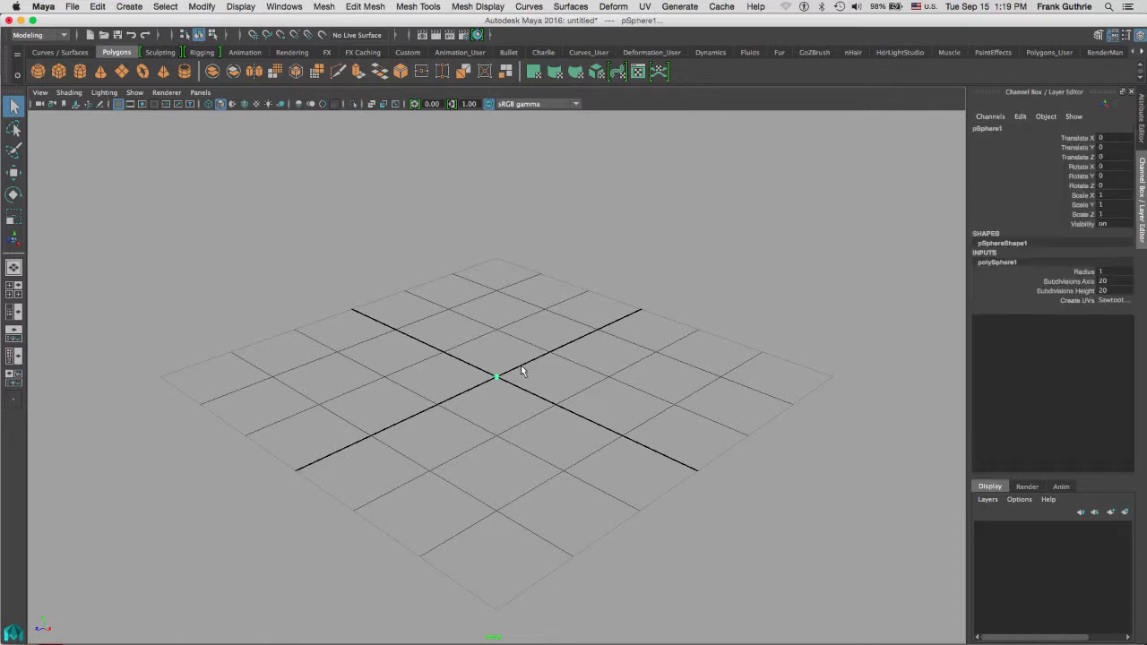
key(r)
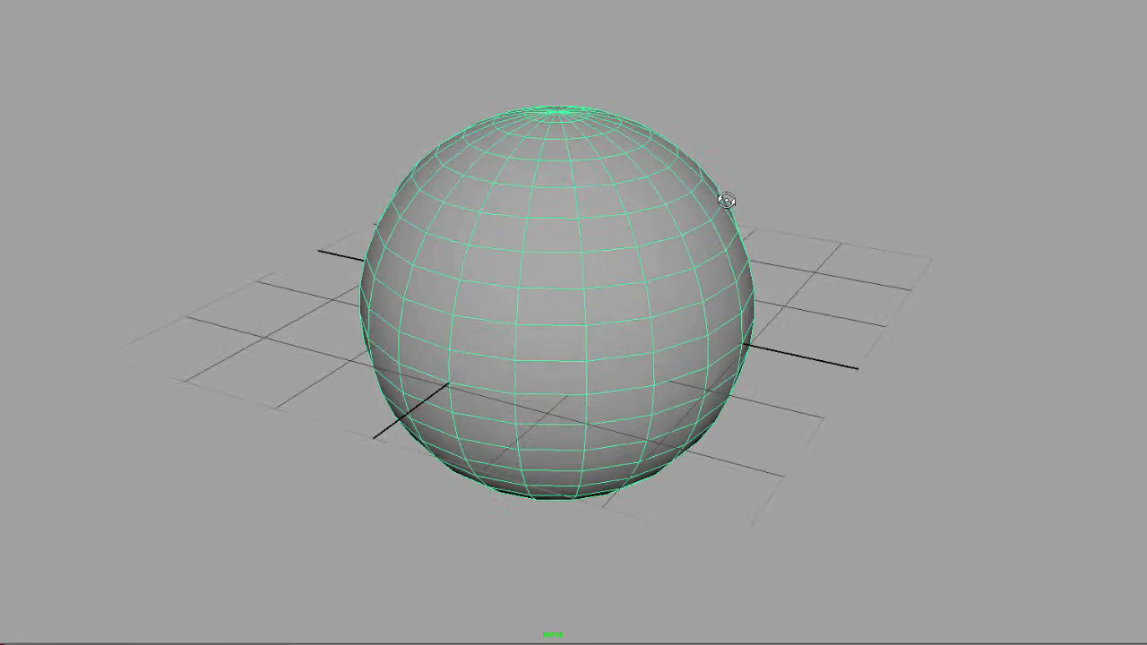
Switch the sphere to UV Shell component mode from its right-click marking menu.
drag(725, 197, 593, 193)
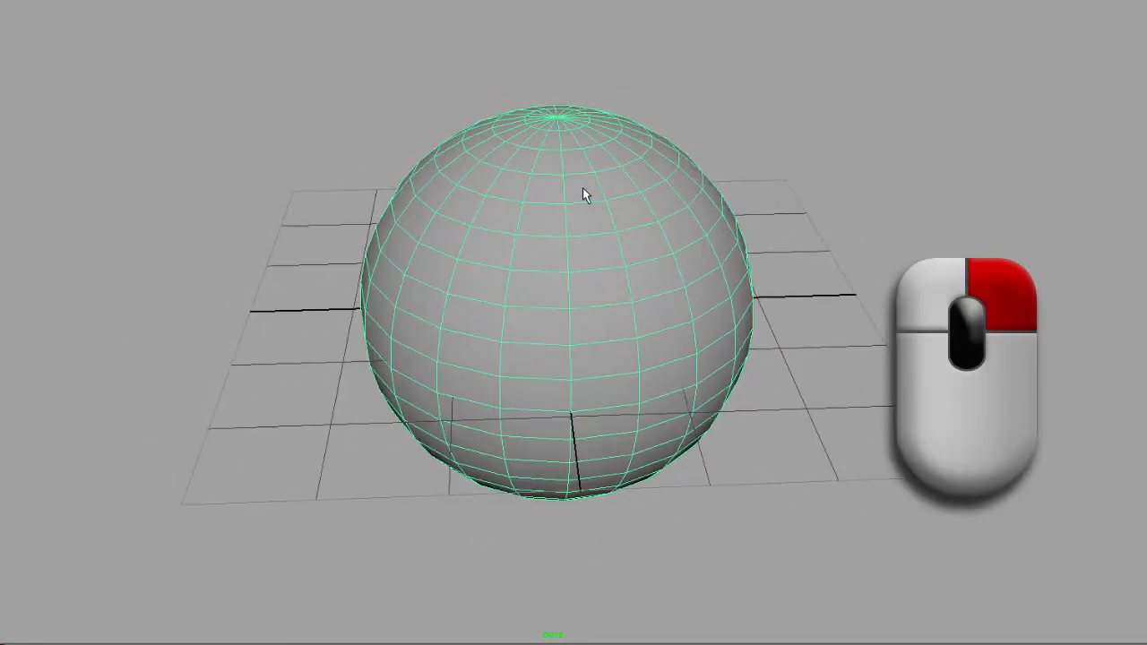
right_click(582, 190)
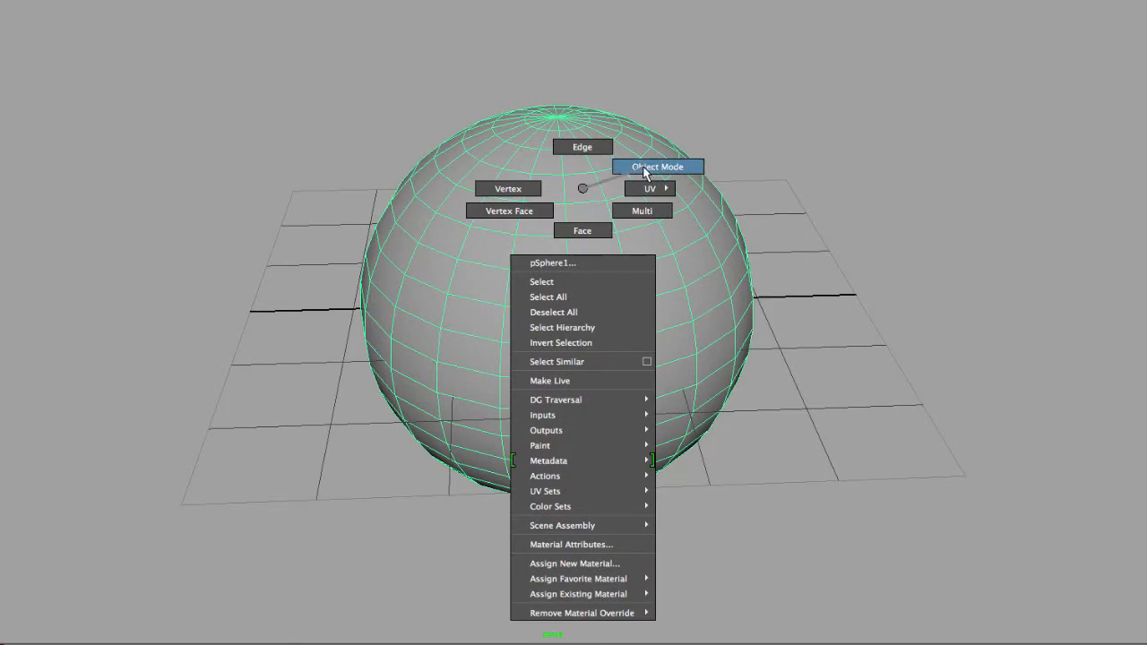
mouse_move(580, 147)
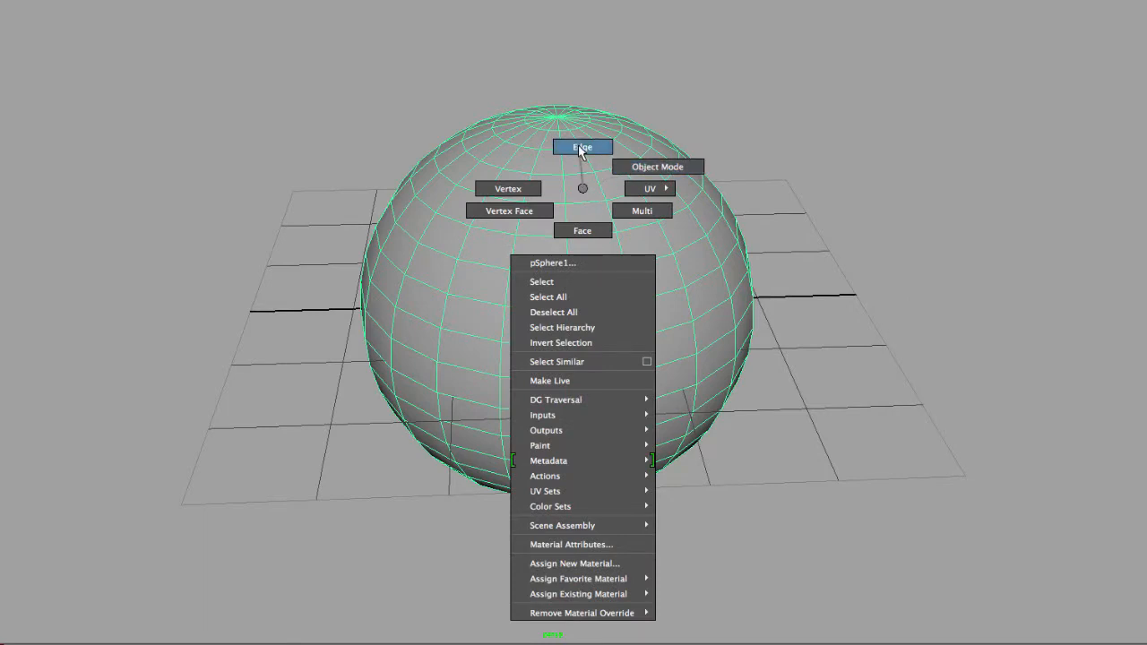
mouse_move(582, 229)
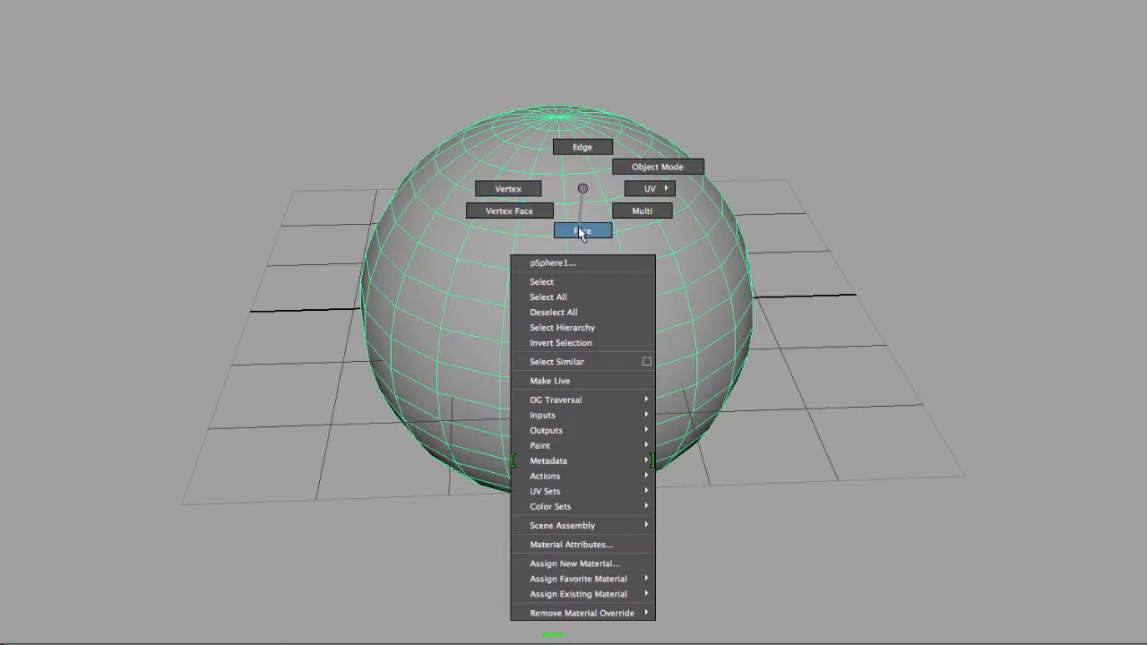
mouse_move(641, 212)
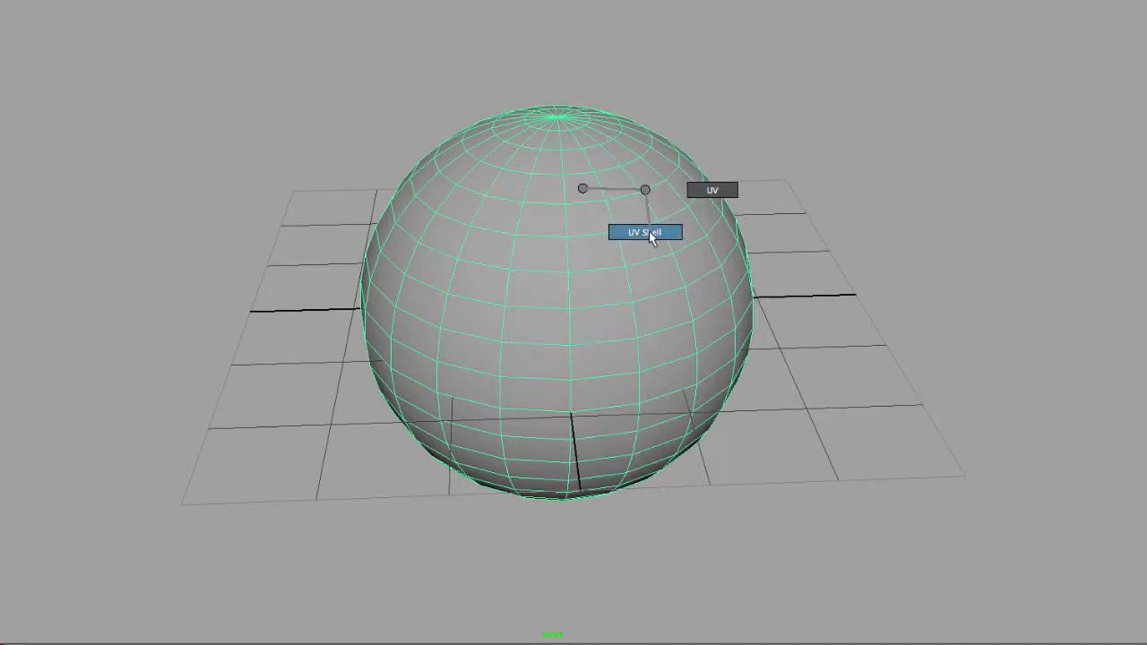
click(645, 231)
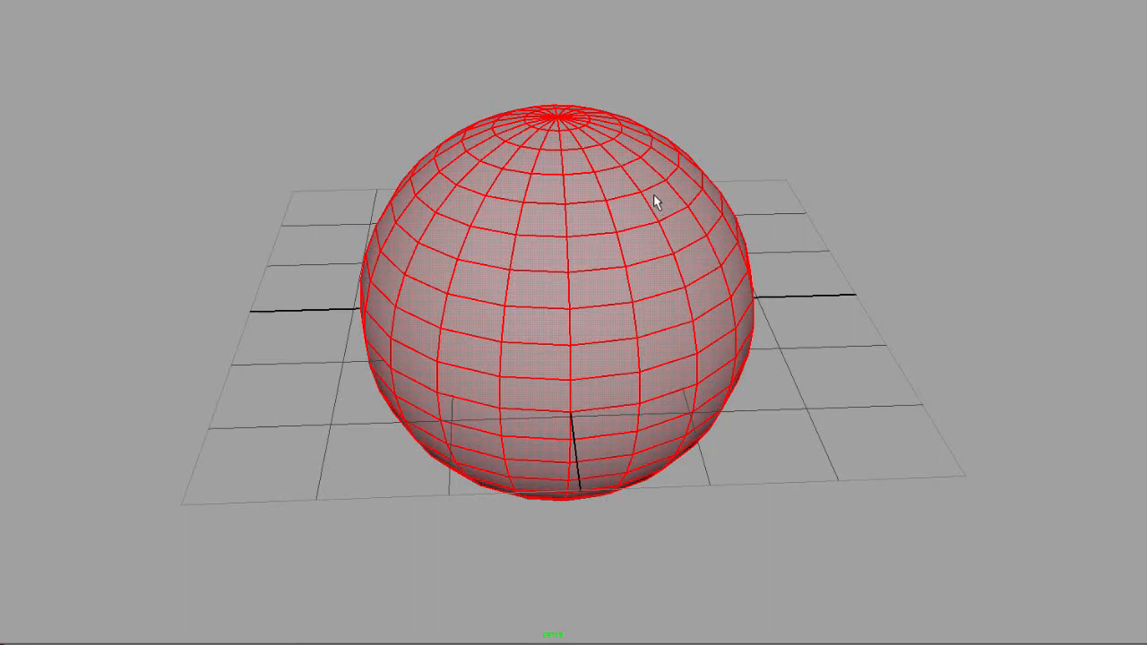
Switch the sphere to Face component mode from the marking menu.
right_click(655, 204)
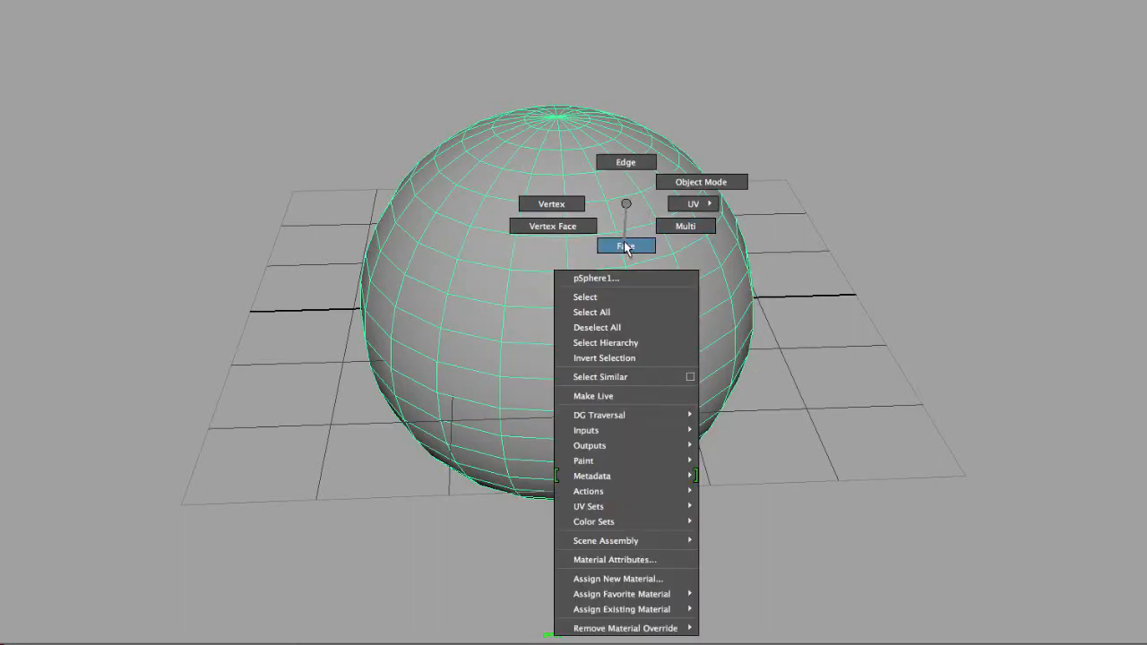
click(626, 246)
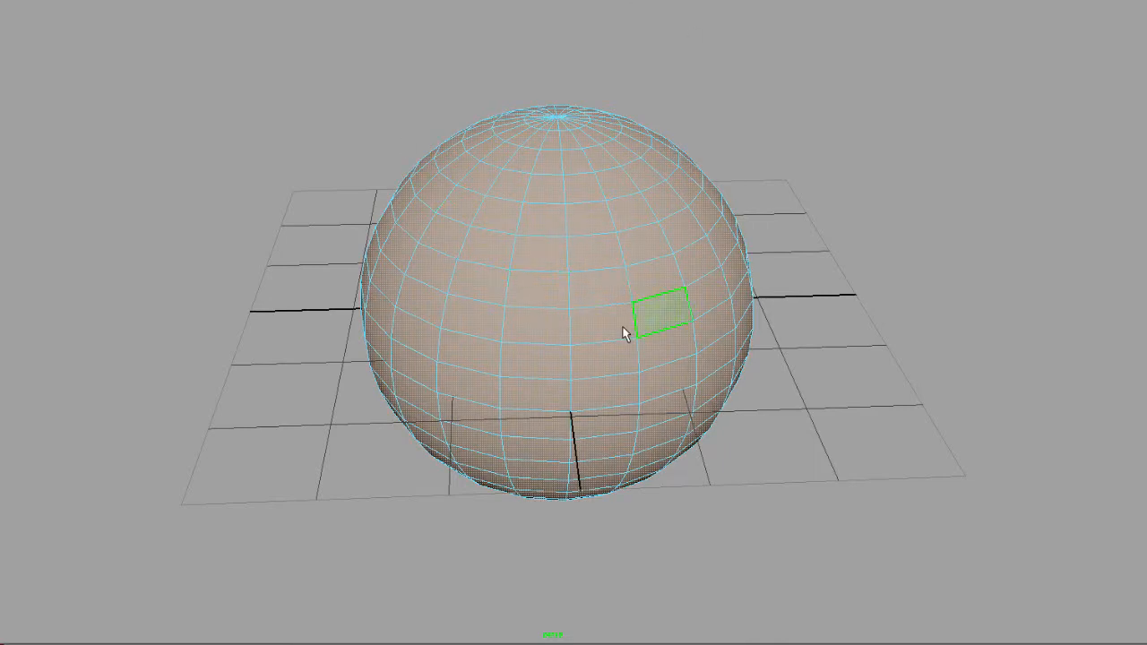
drag(619, 332, 816, 183)
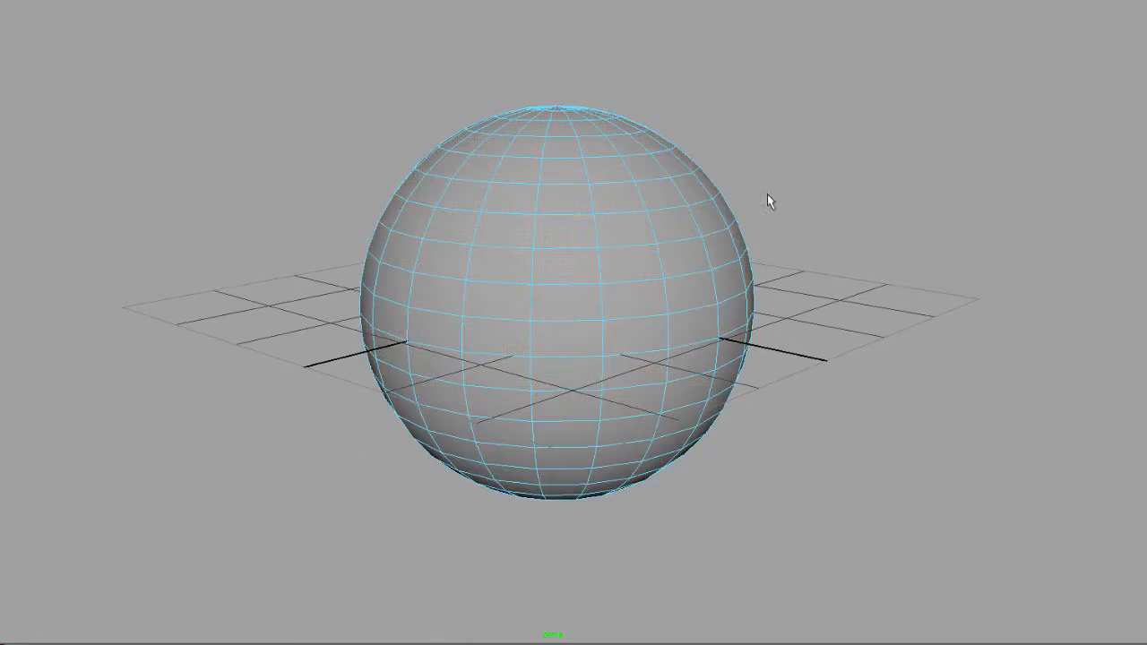
Select a row of faces near the sphere's top, then deselect them in empty space.
click(451, 224)
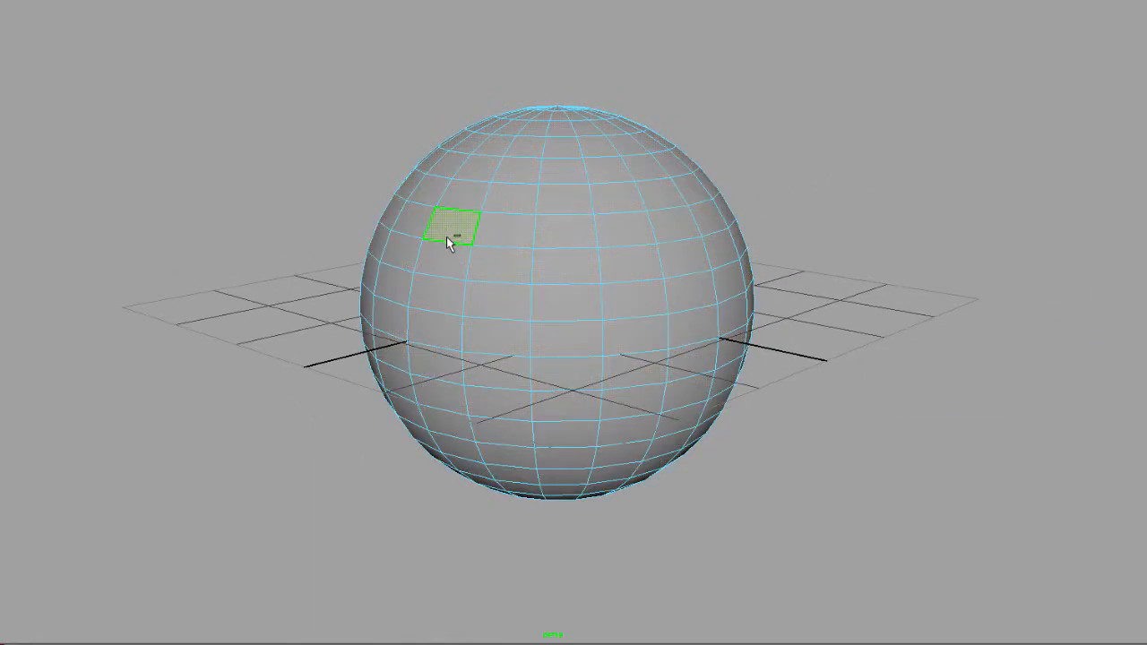
click(674, 224)
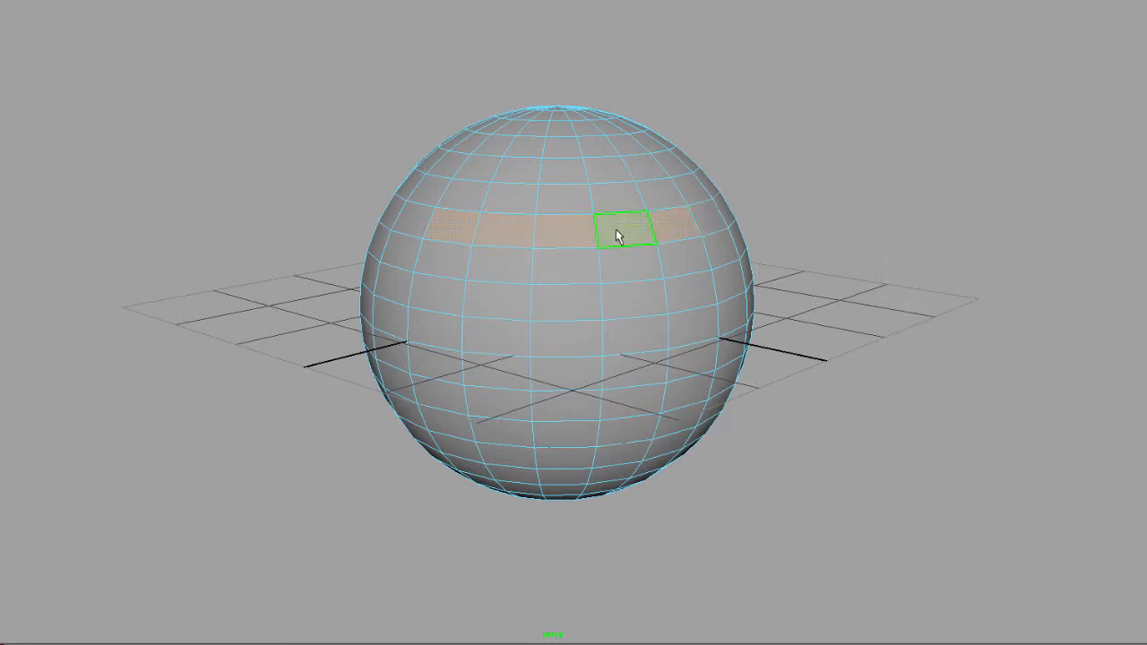
mouse_move(803, 102)
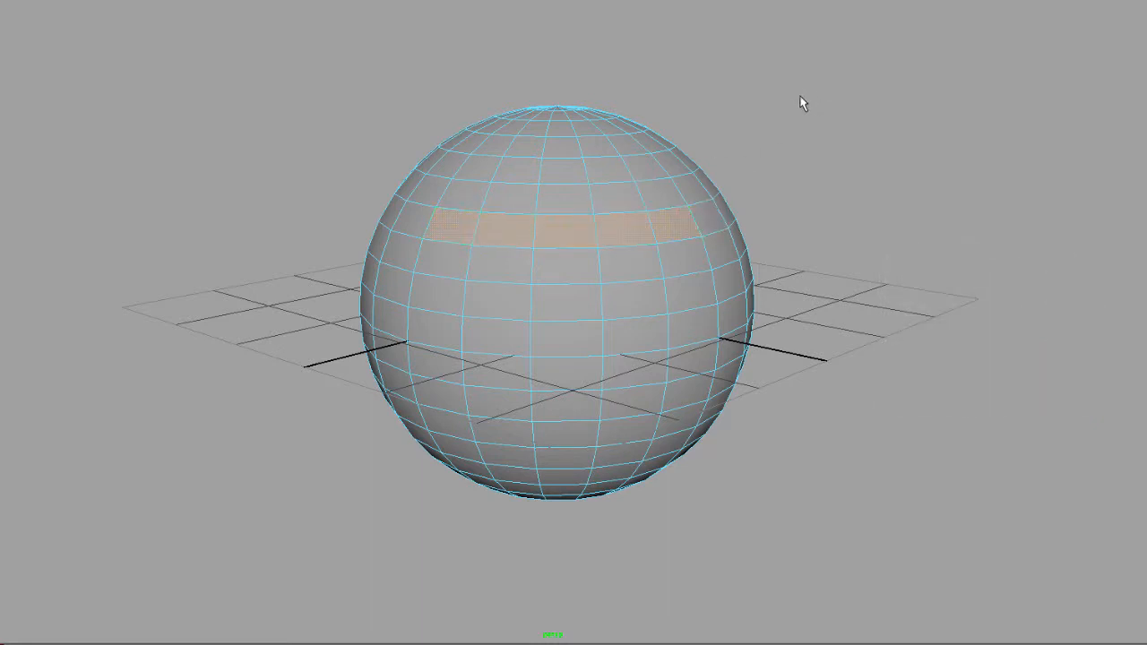
click(557, 127)
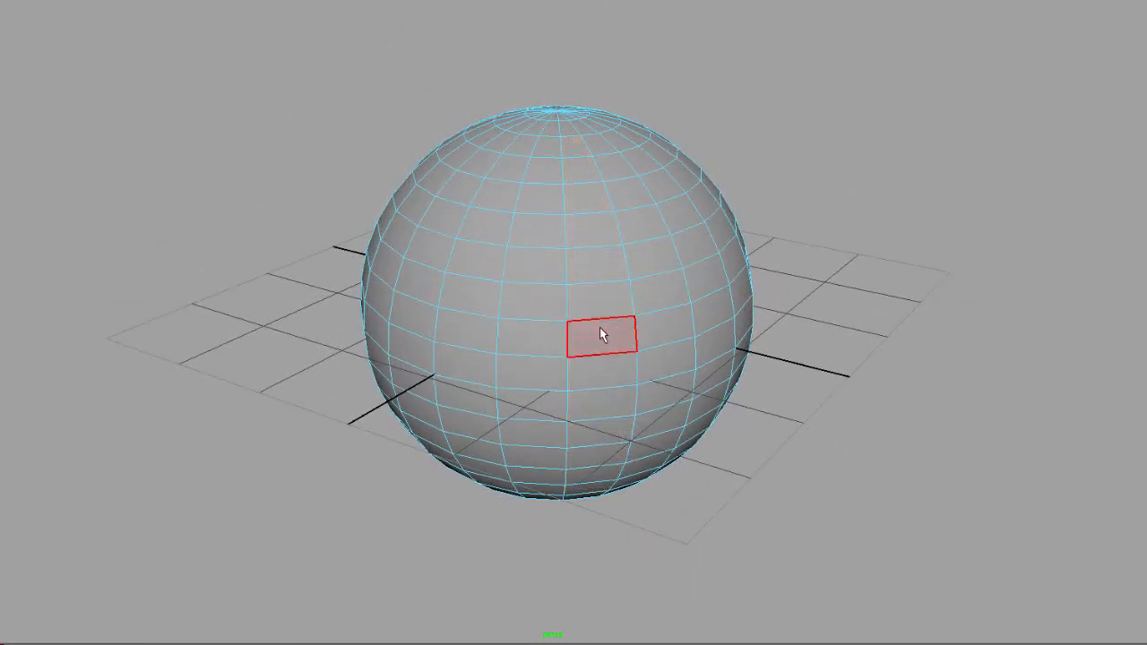
Select the ring of faces around the sphere's equator and tumble the camera to inspect it.
click(603, 339)
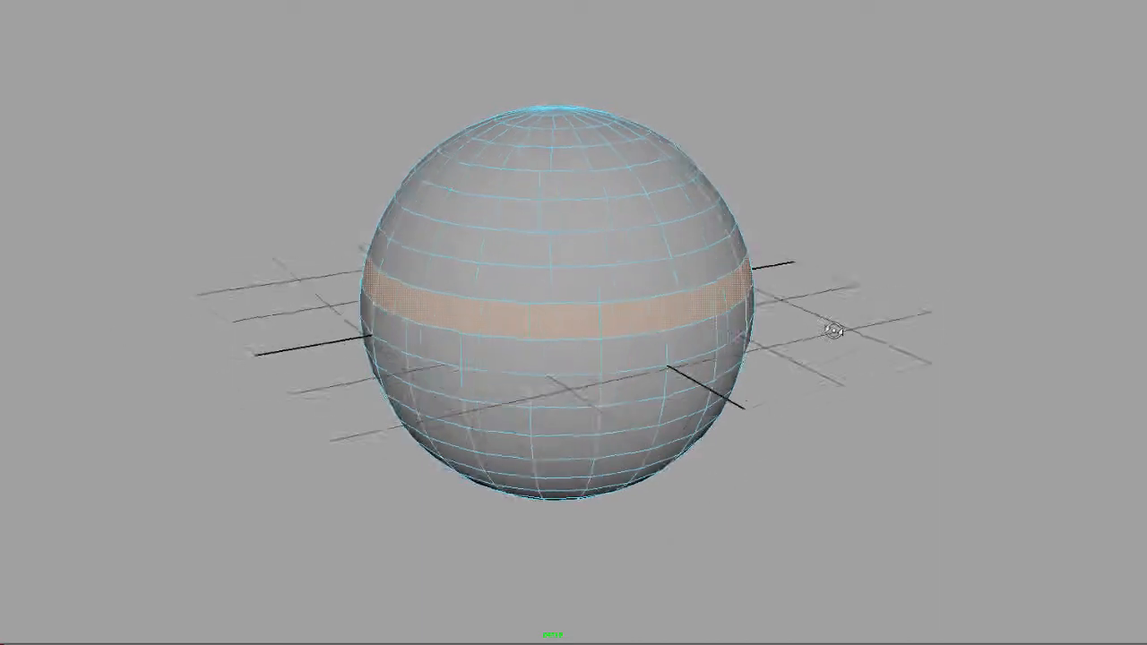
drag(815, 332, 377, 269)
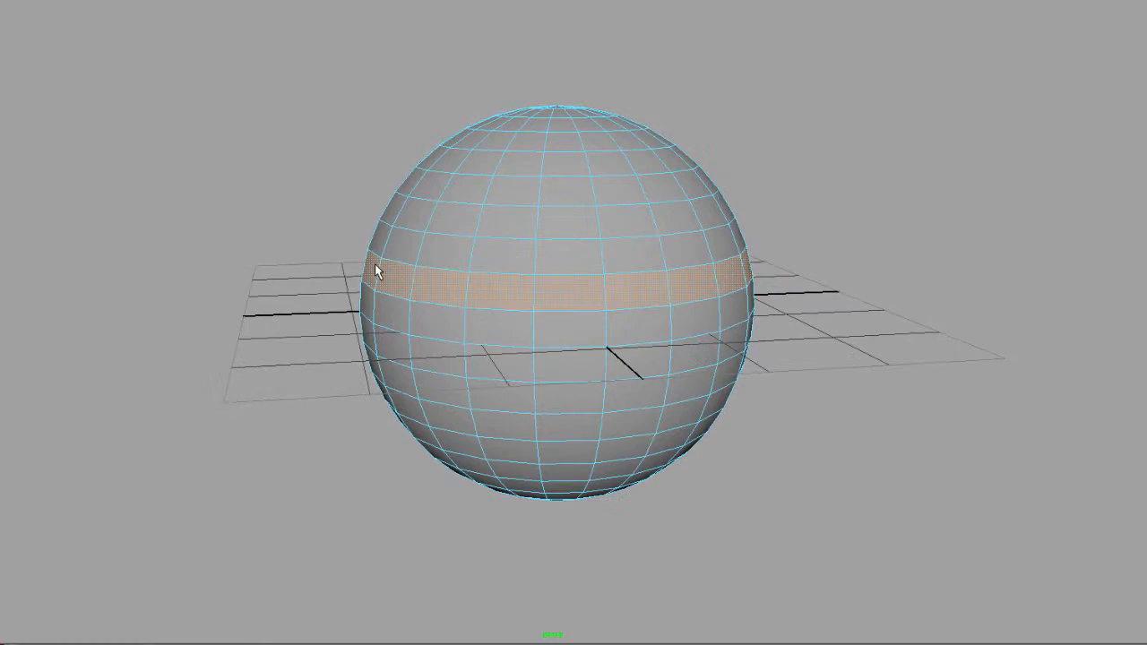
drag(376, 272, 775, 79)
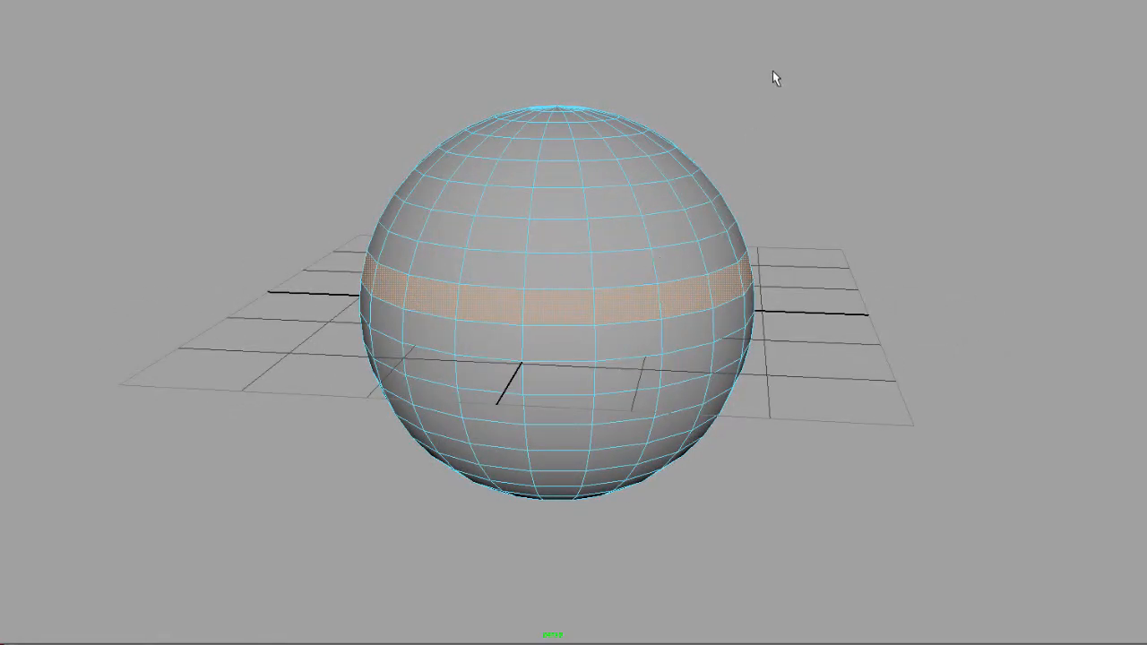
Switch the sphere to Vertex component mode and dolly in on its vertices.
right_click(590, 219)
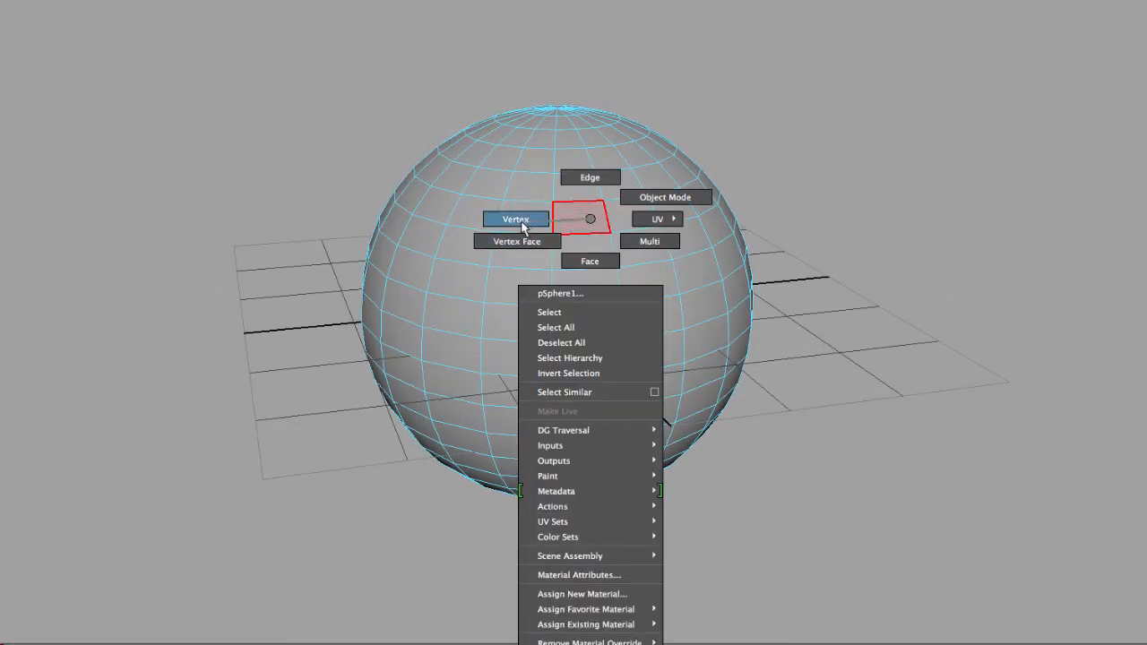
click(516, 219)
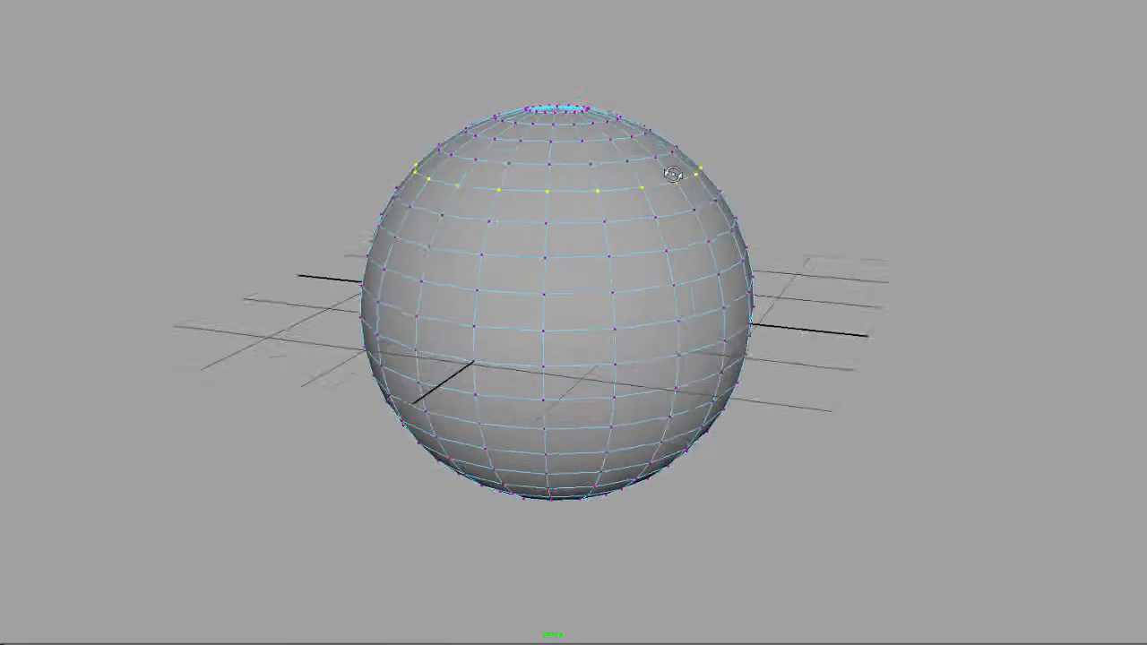
drag(677, 175, 761, 190)
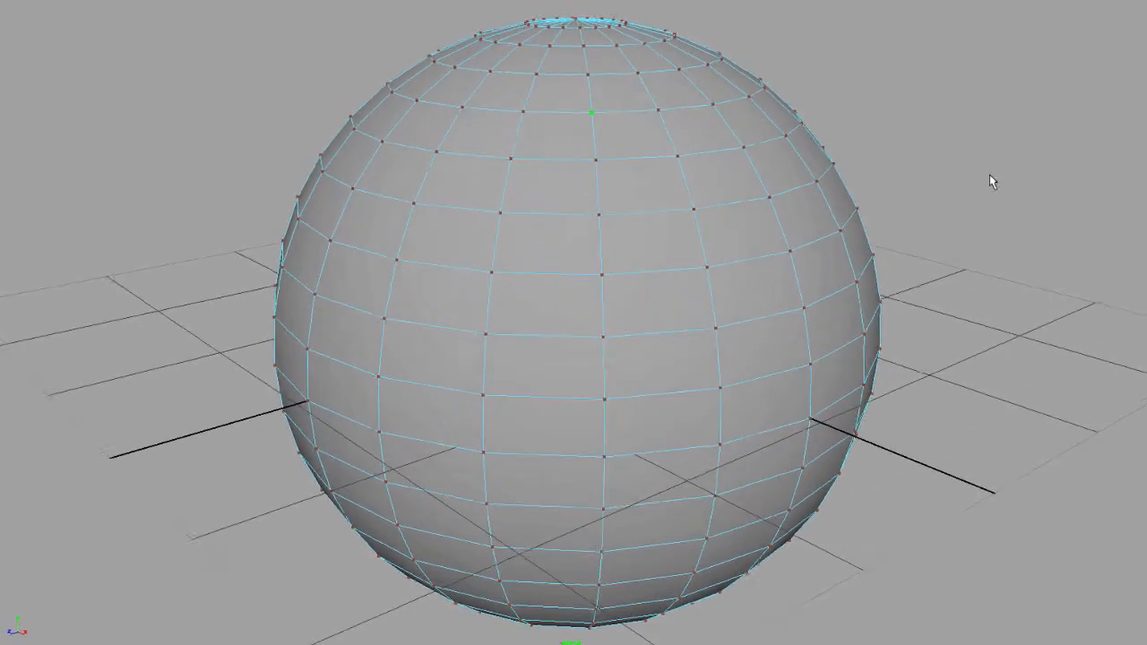
Switch the sphere back to Face component mode with one upper face selected.
right_click(624, 179)
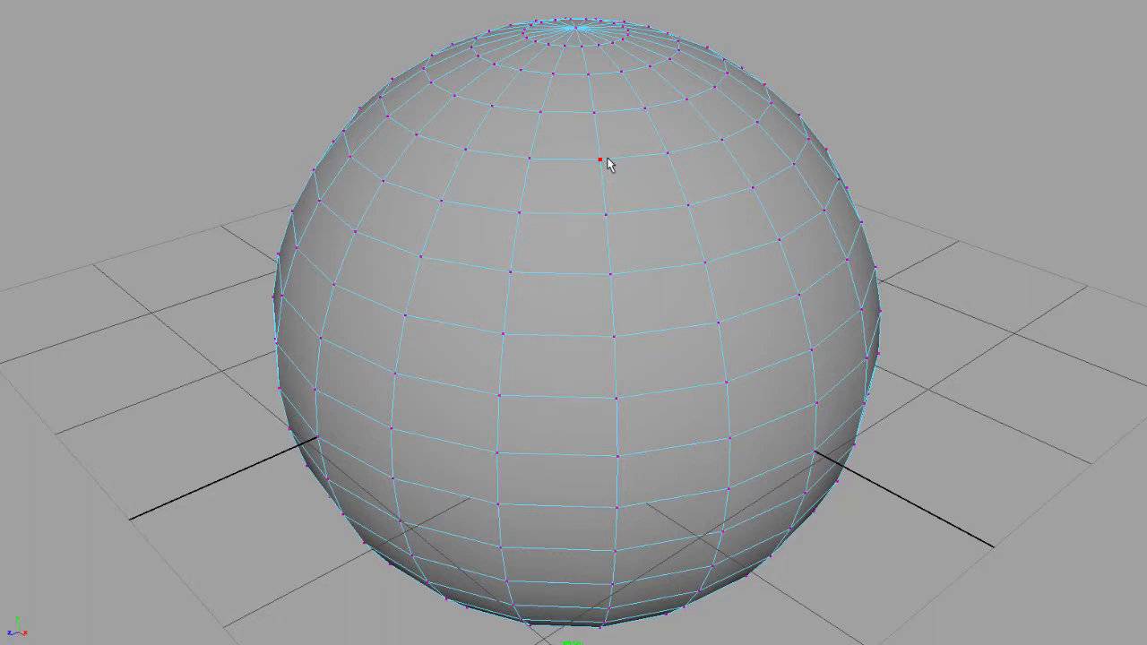
click(599, 160)
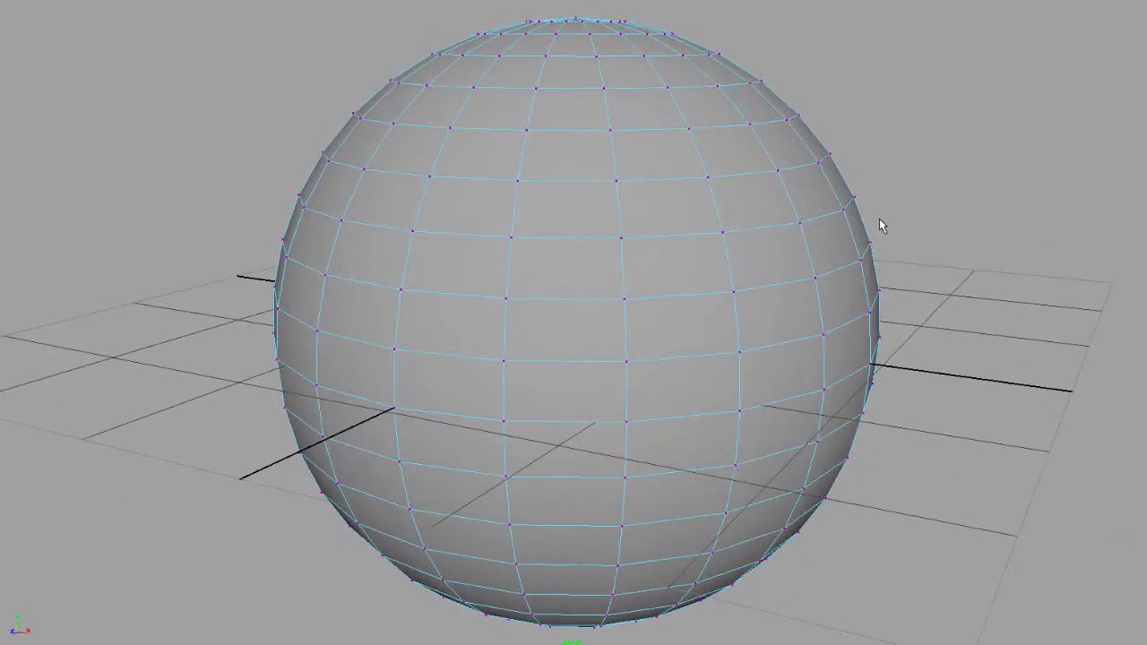
right_click(638, 240)
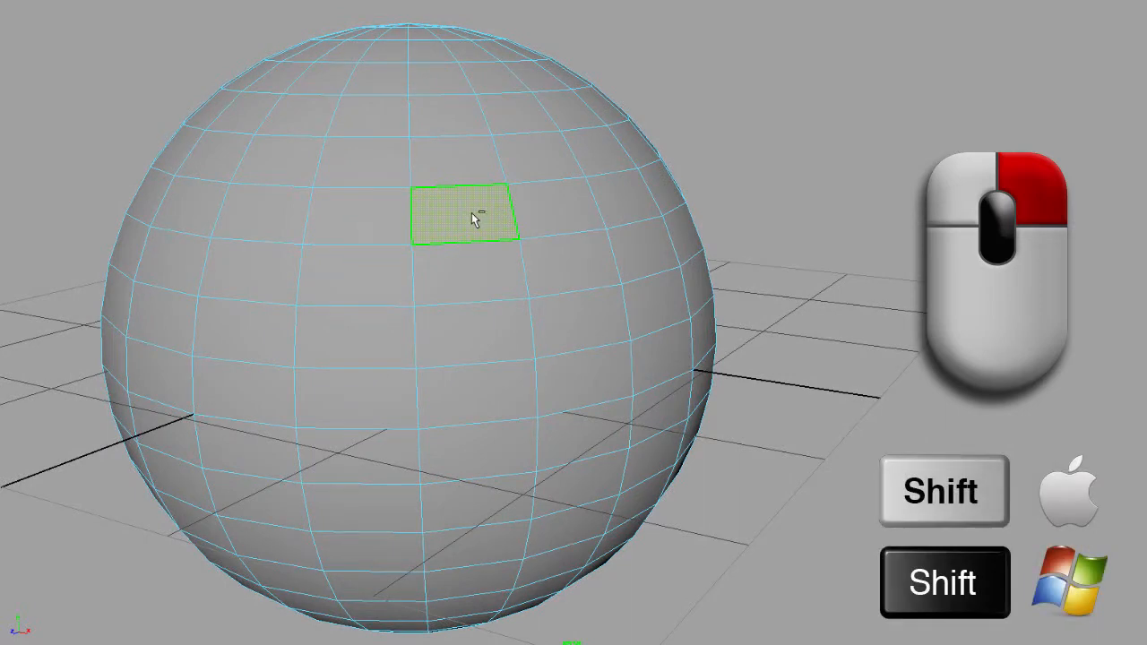
Bring up the face marking menu with Extrude, Multi-Cut, Wedge and Poke Face tools.
right_click(473, 218)
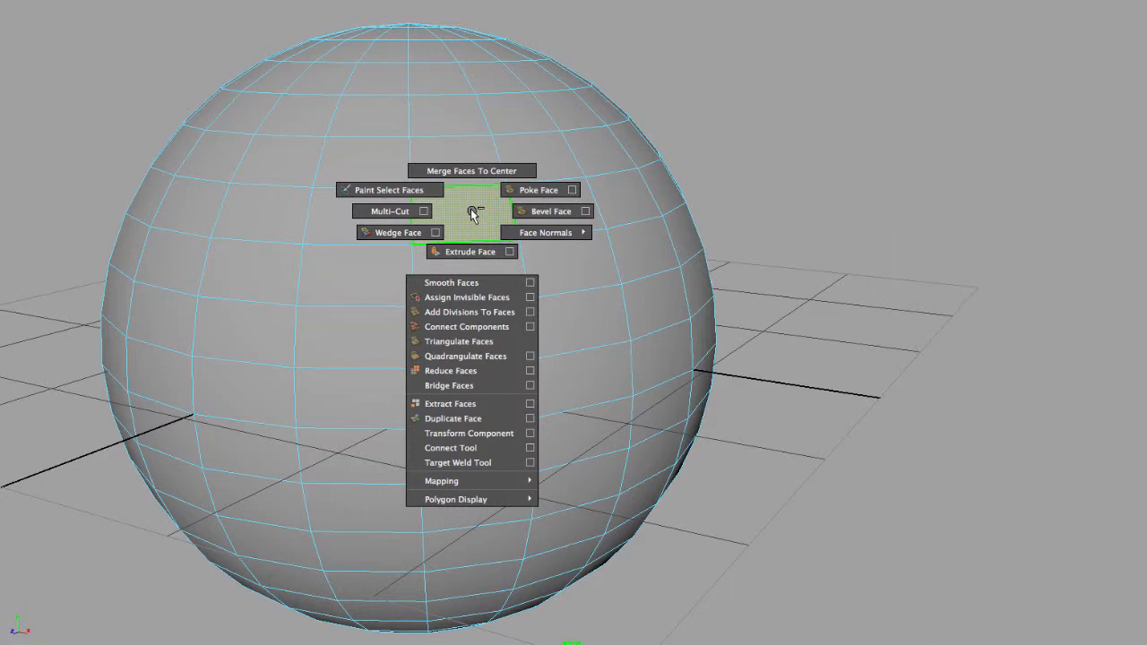
mouse_move(473, 218)
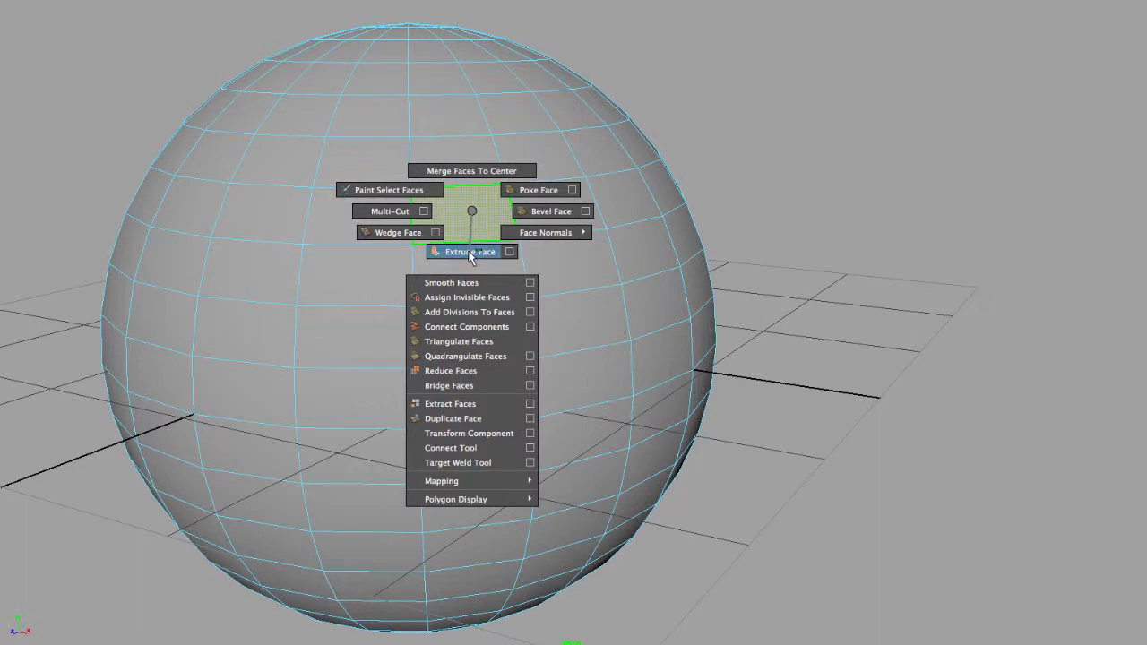
mouse_move(390, 211)
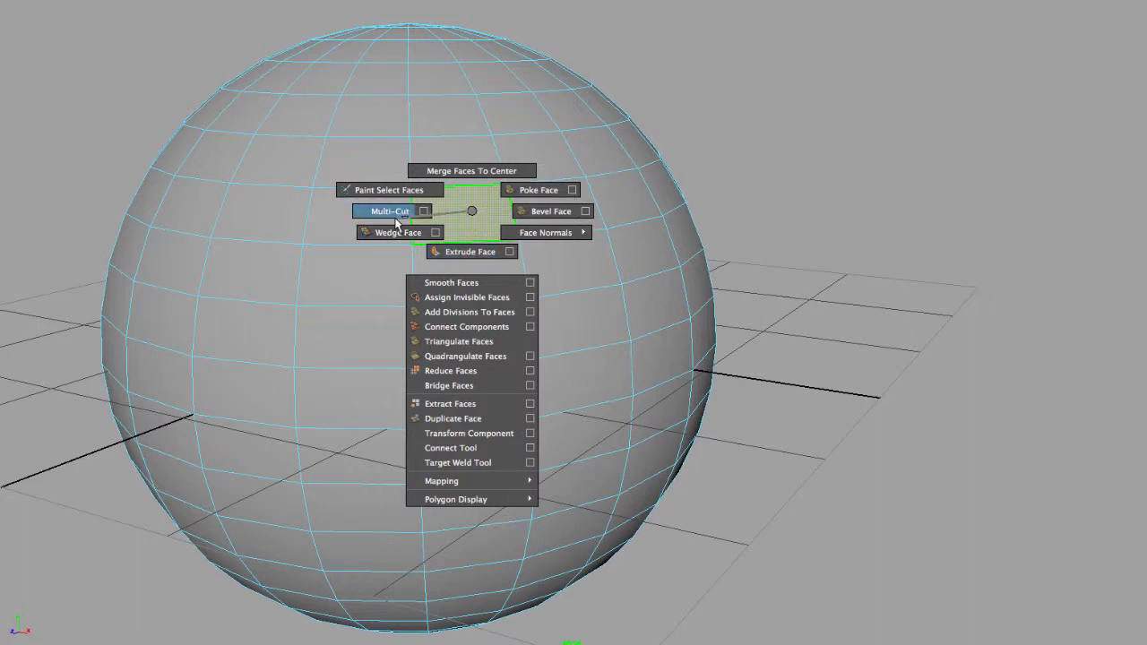
mouse_move(398, 233)
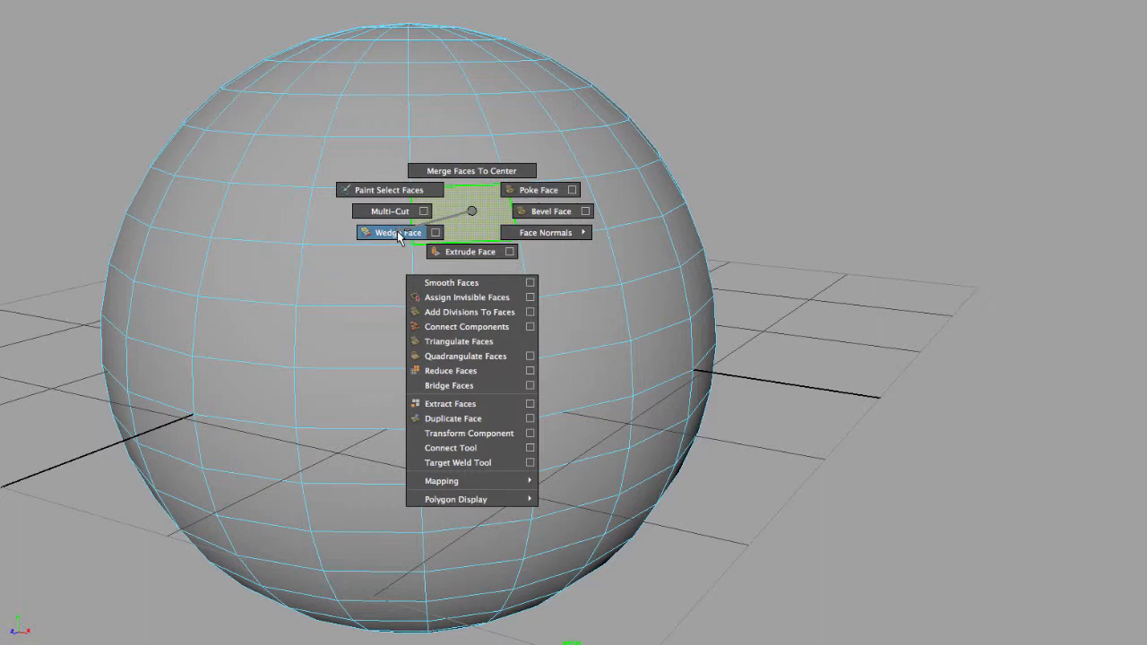
mouse_move(414, 240)
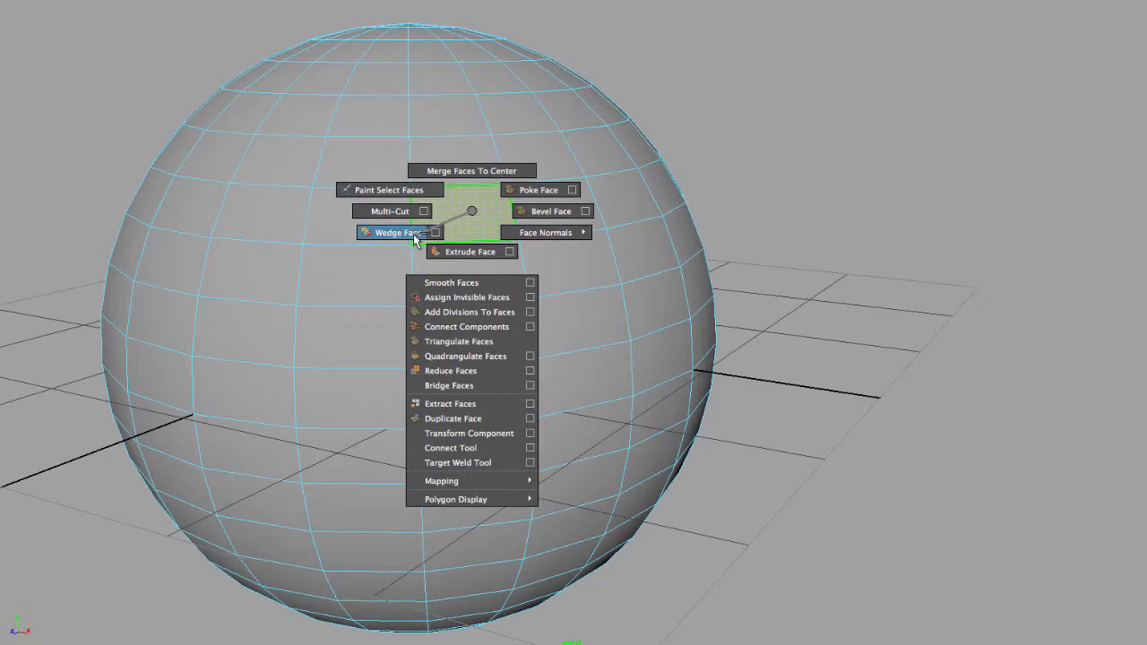
mouse_move(388, 190)
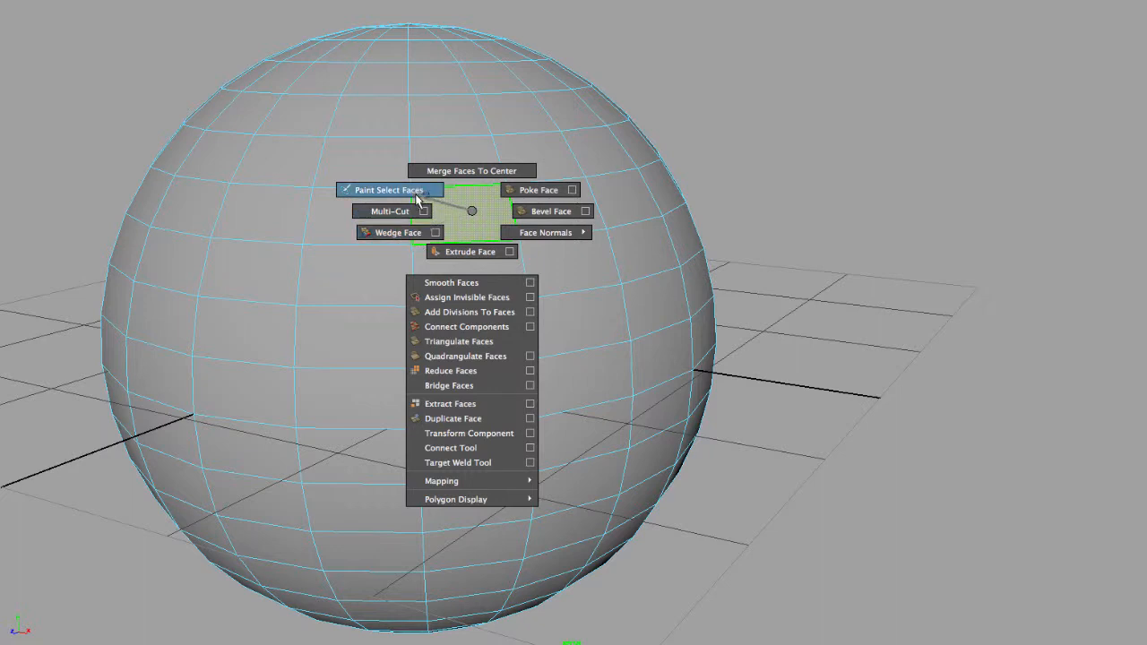
mouse_move(534, 190)
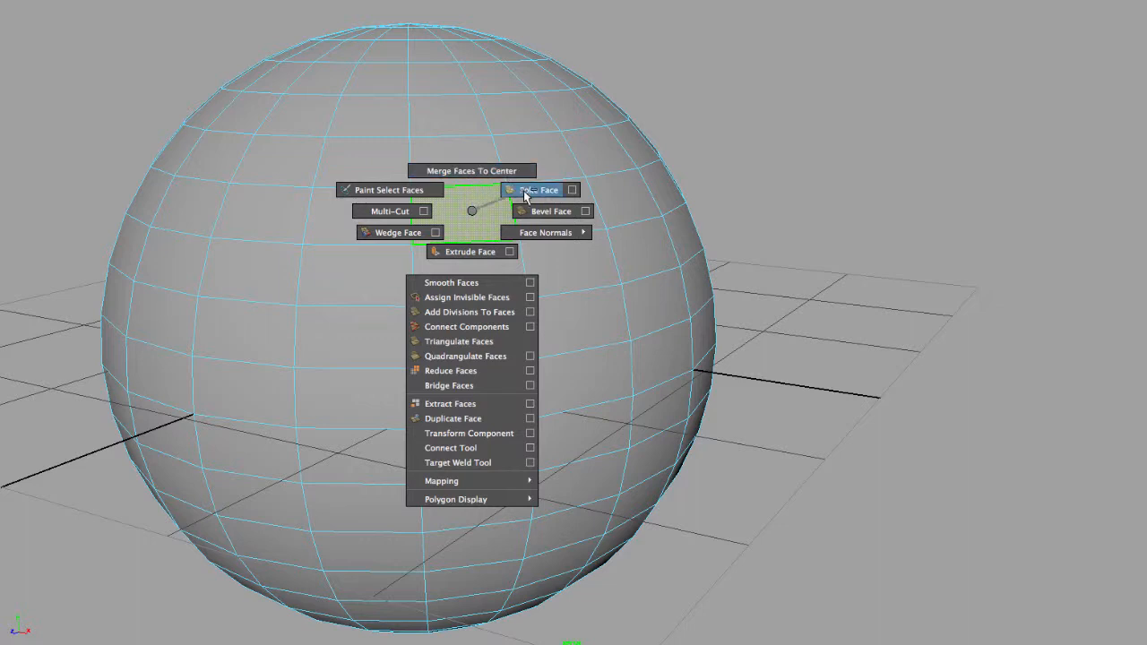